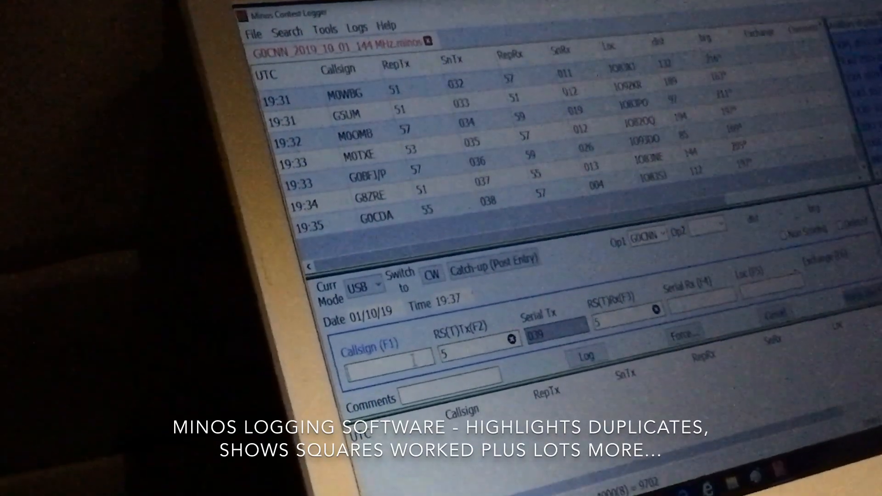
type("G4")
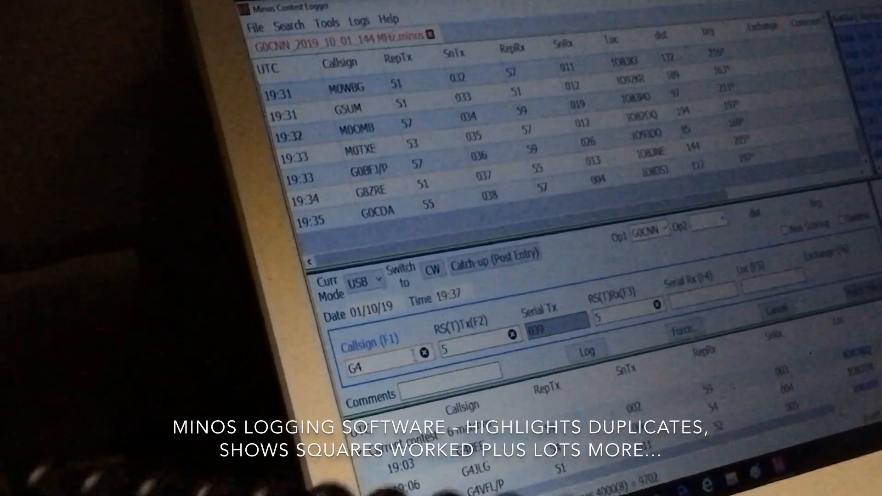
type("JCL")
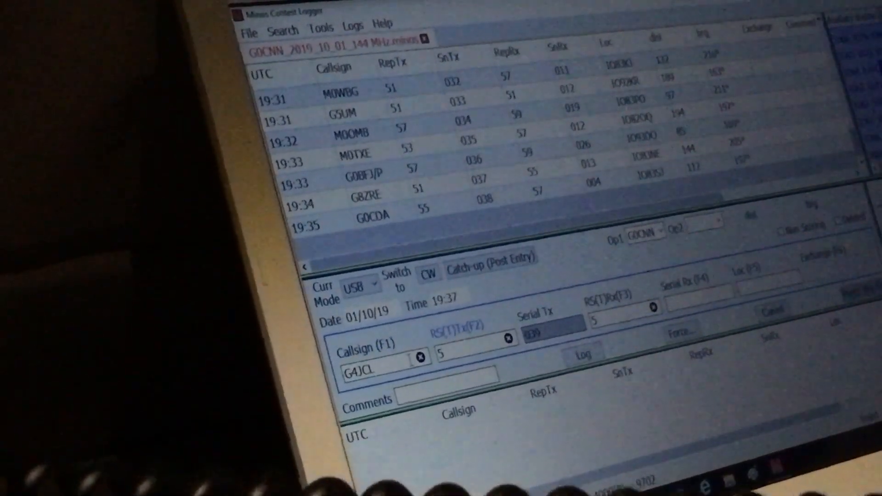
type("1")
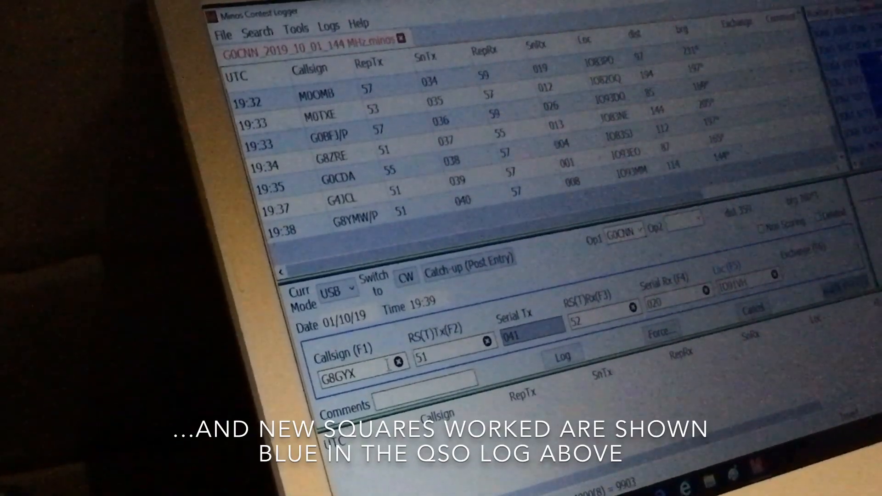
left_click(564, 356)
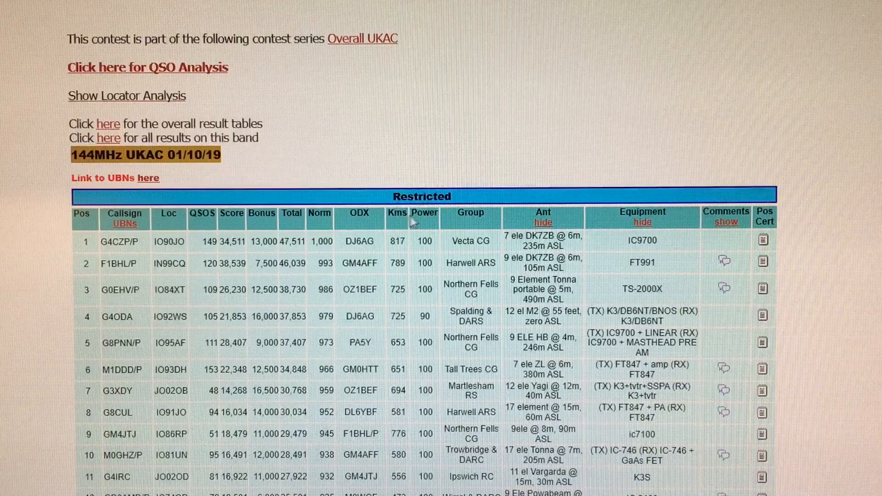
mouse_move(453, 226)
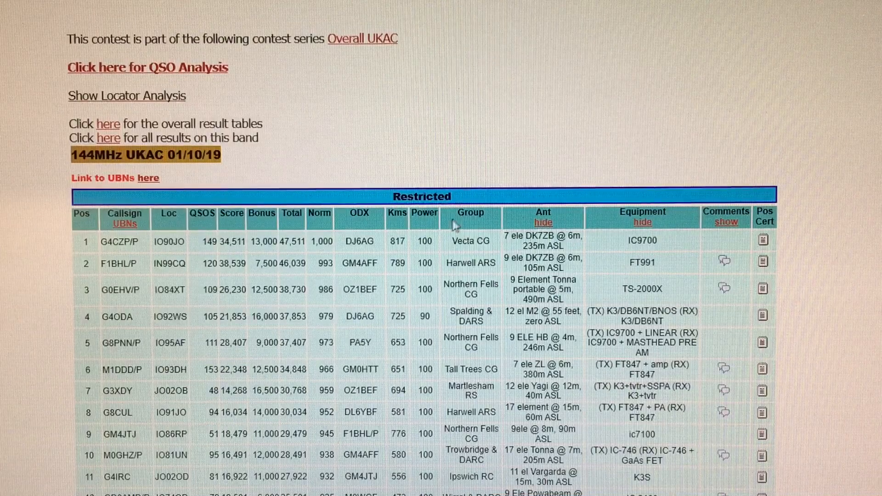
mouse_move(464, 175)
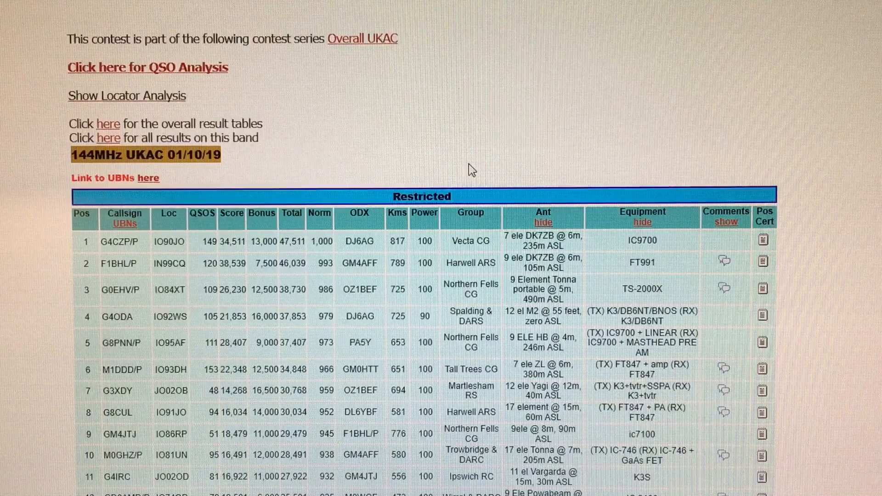
mouse_move(460, 171)
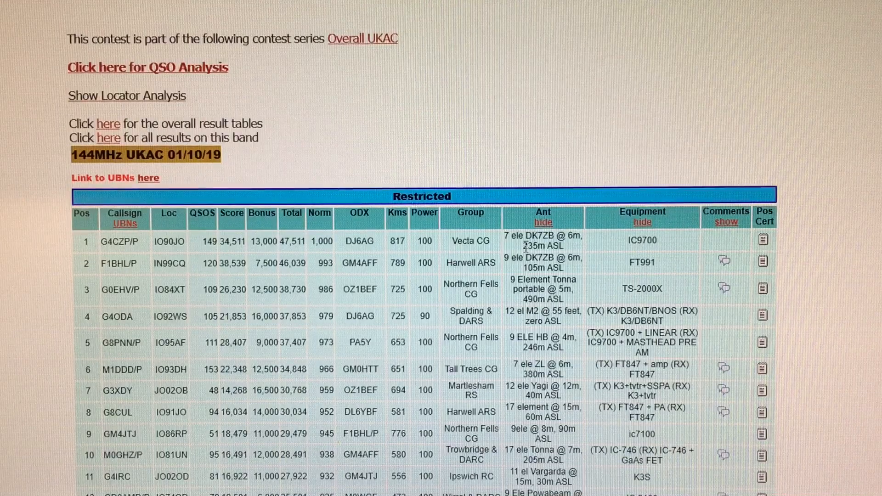
mouse_move(607, 253)
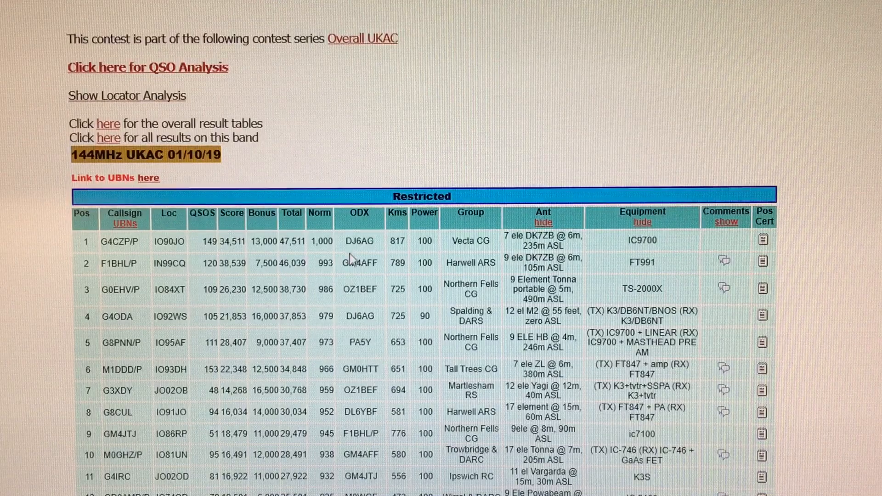
mouse_move(392, 259)
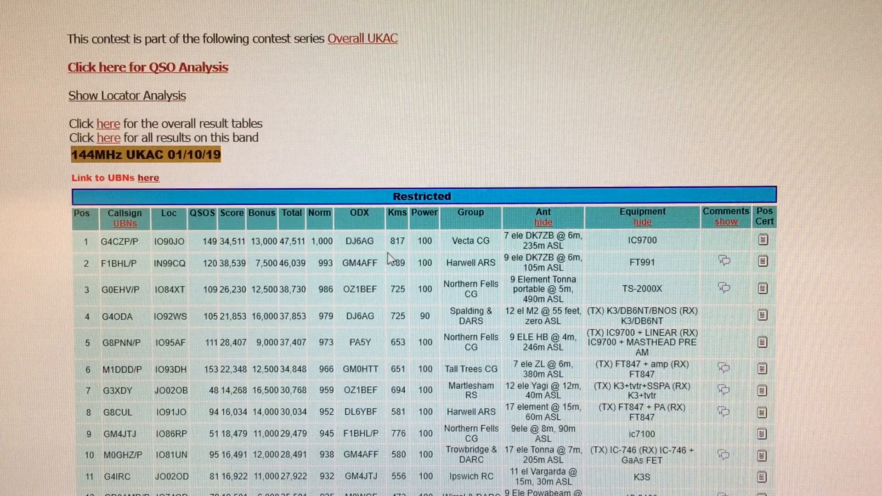
mouse_move(694, 189)
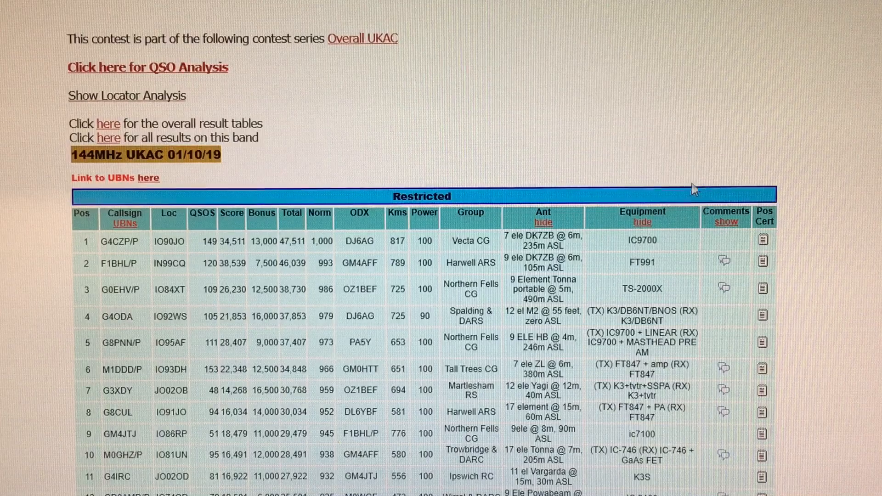
mouse_move(780, 149)
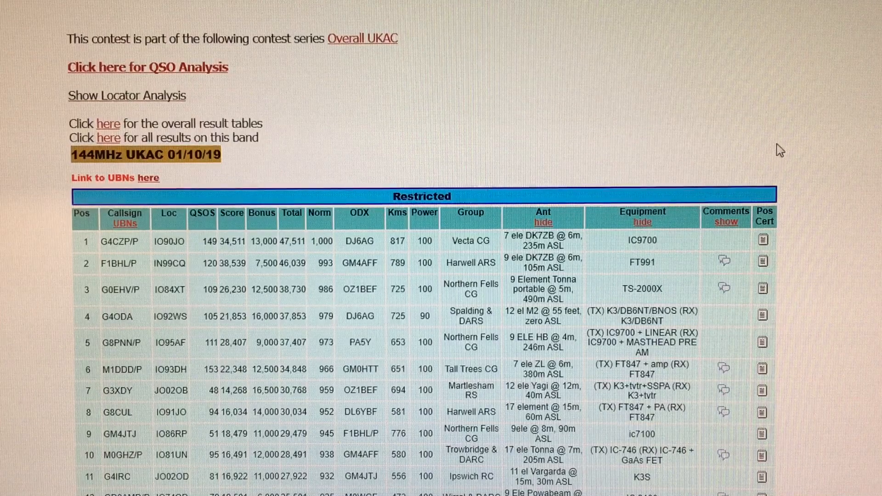
mouse_move(853, 114)
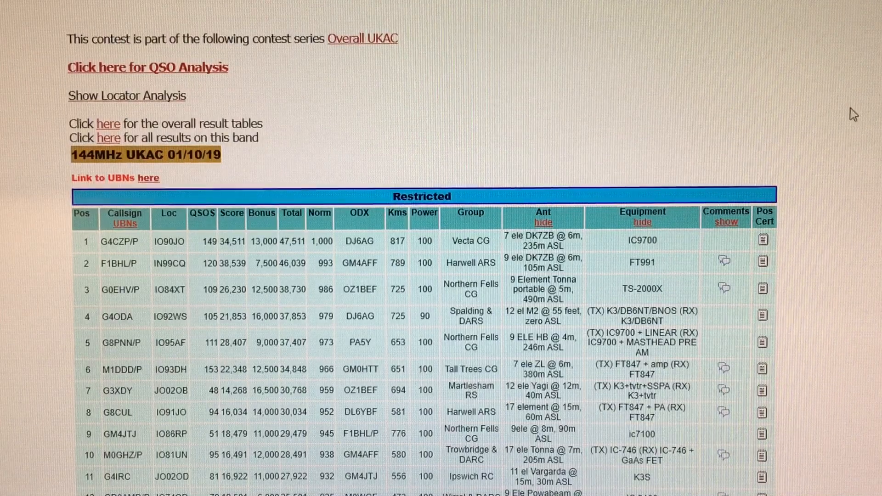
- Scroll to the 146th entry, then back up to show places 6th–27th including G0CNN/P
scroll("down", 3)
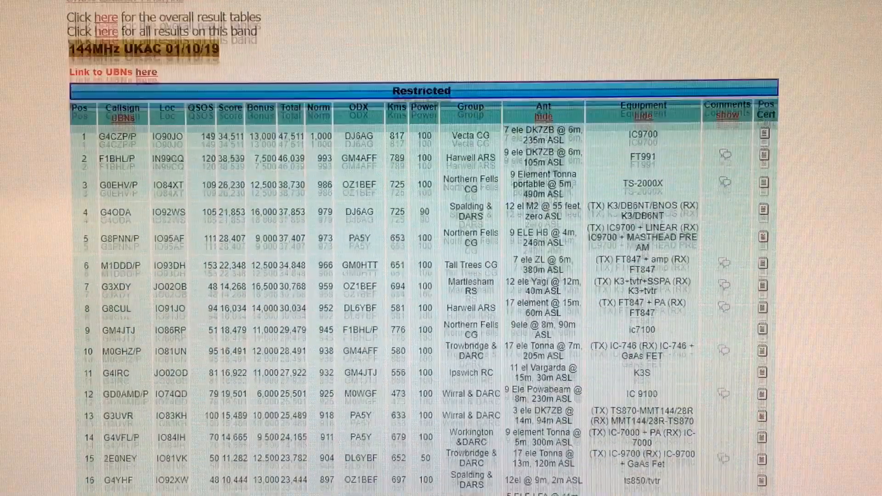
scroll("down", 3)
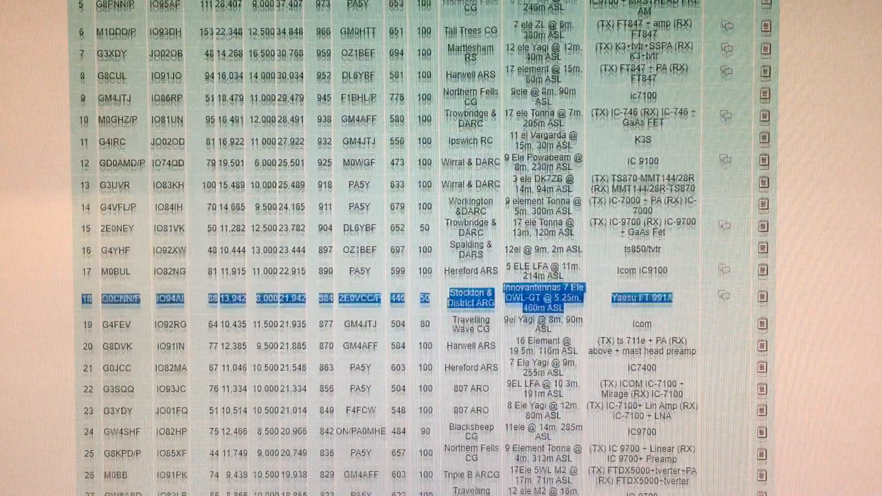
scroll("down", 3)
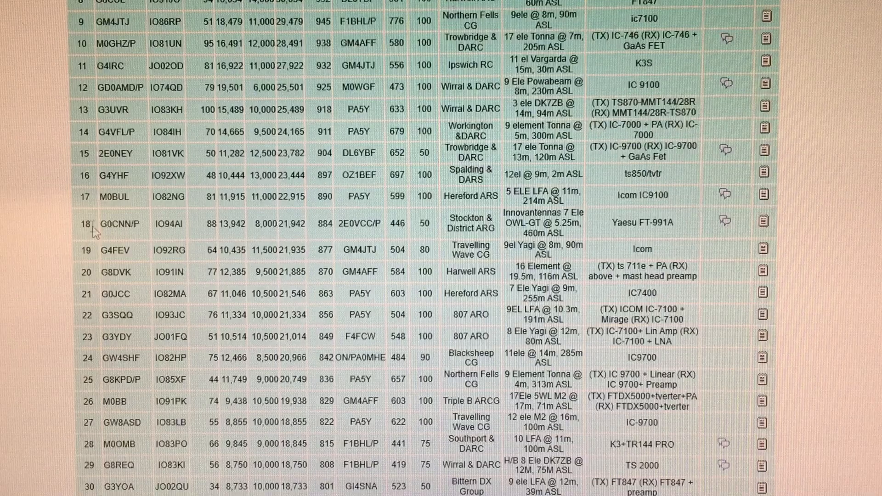
mouse_move(206, 233)
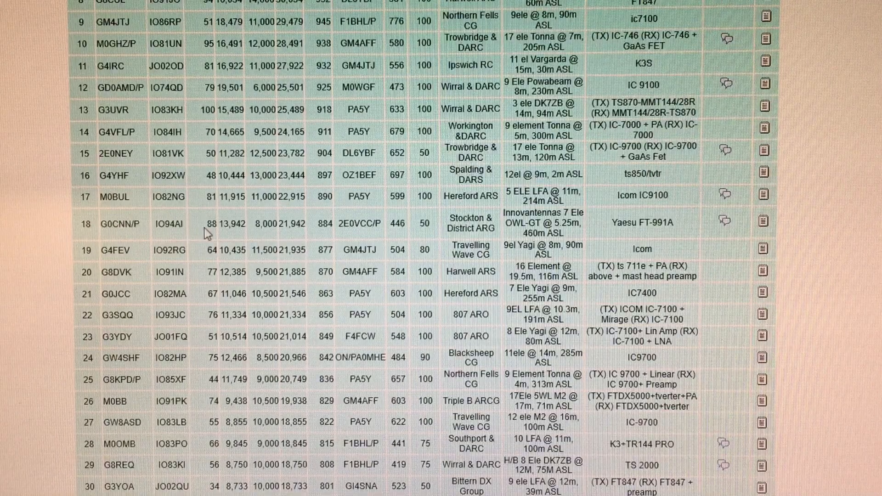
mouse_move(270, 228)
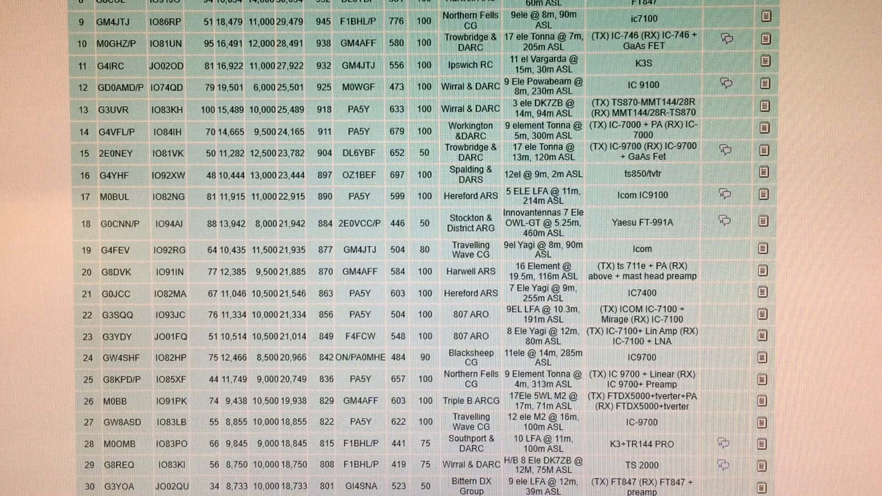
scroll("down", 3)
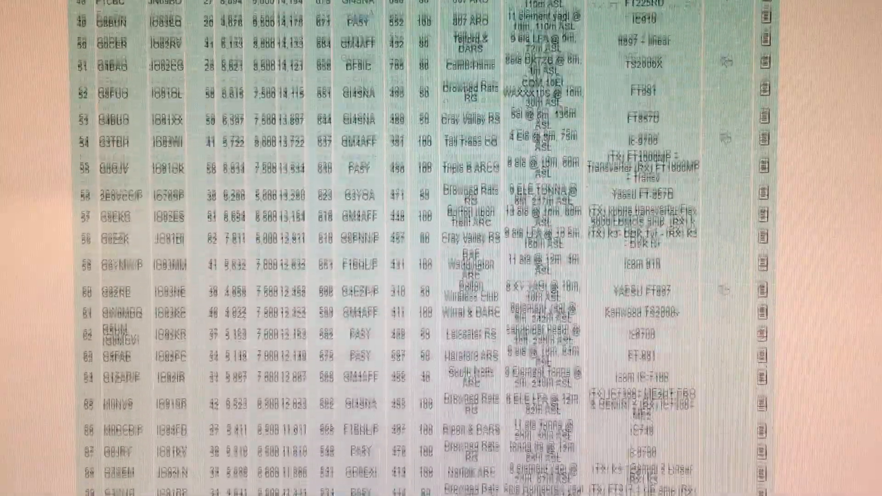
scroll("down", 3)
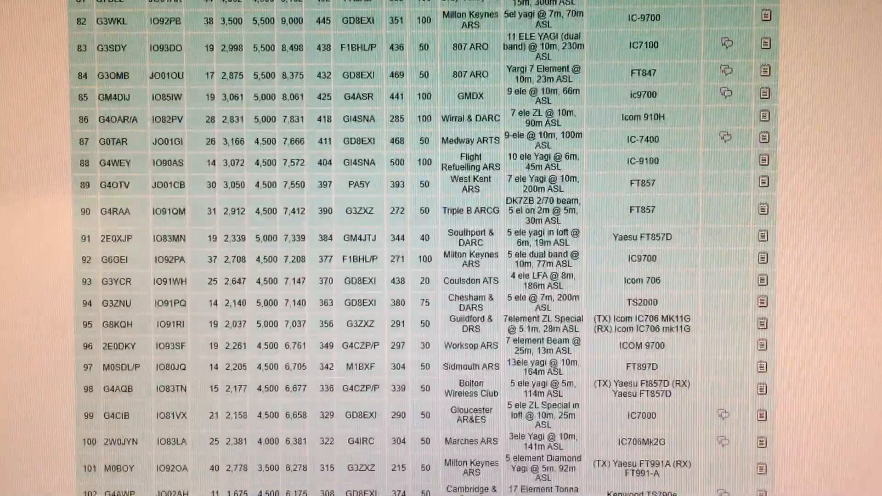
scroll("down", 3)
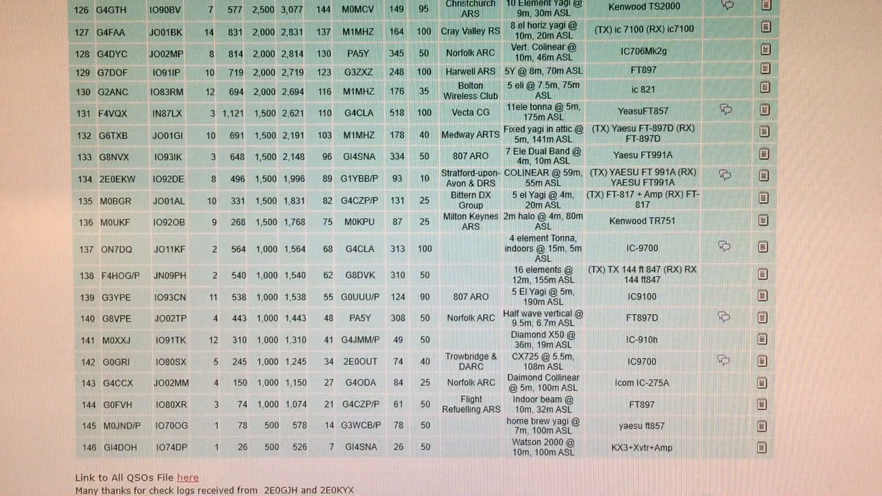
scroll("up", 3)
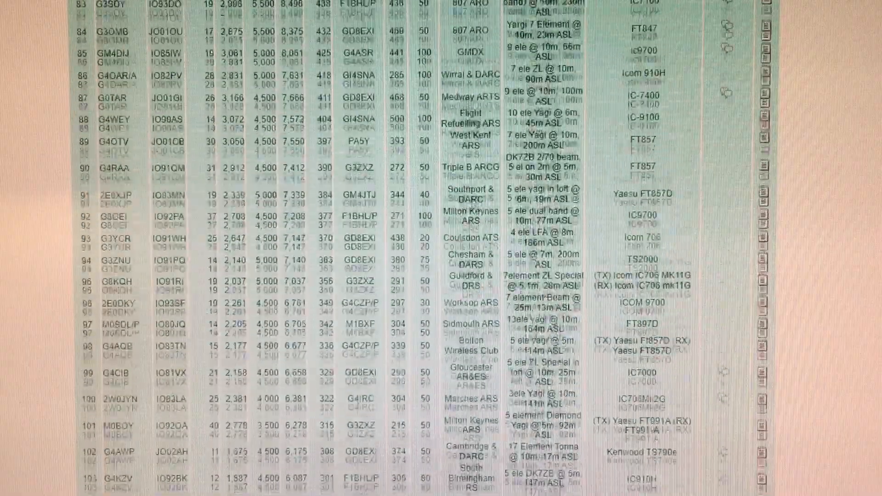
scroll("up", 3)
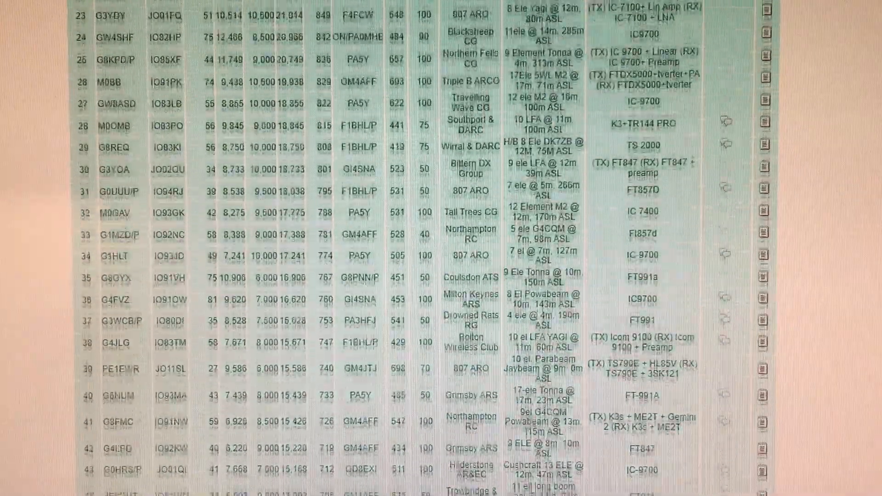
scroll("up", 3)
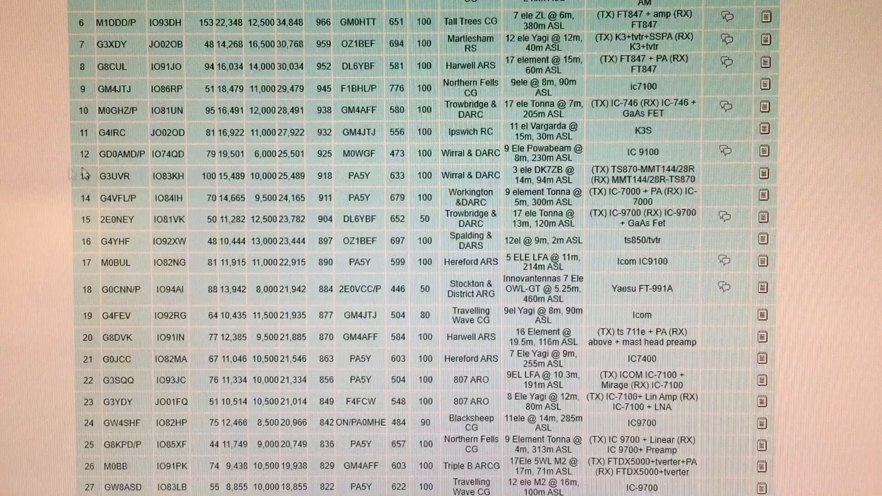